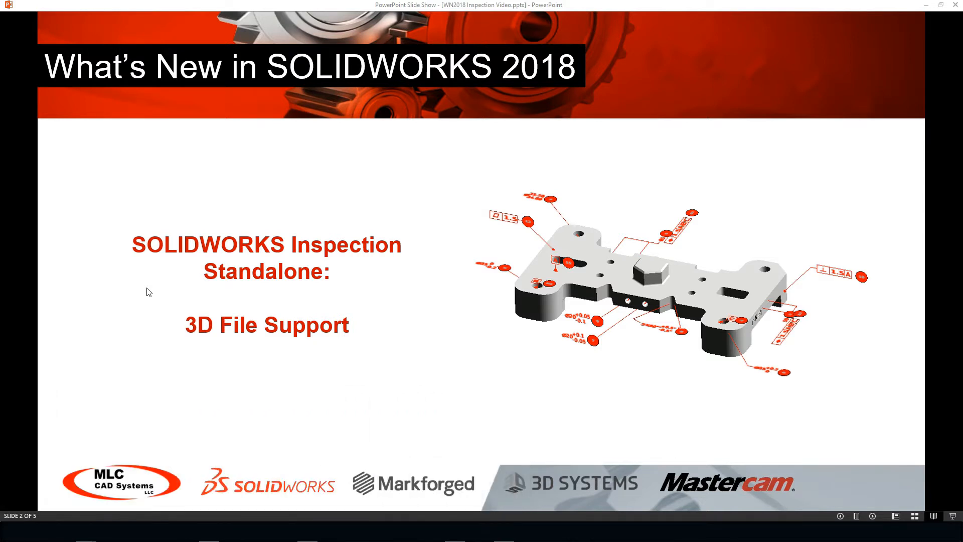
mouse_move(814, 441)
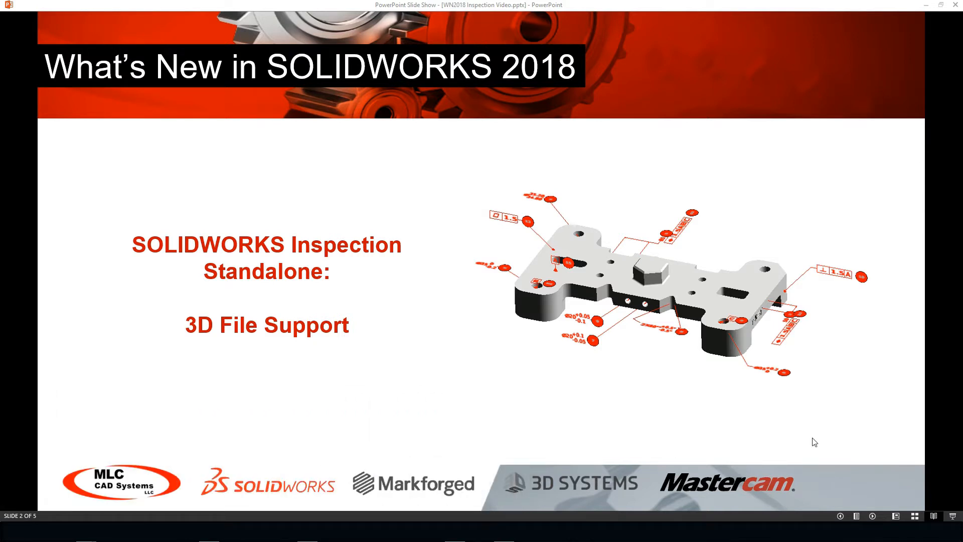
- Advance past the 3D File Support slide and end the slide show
key("right")
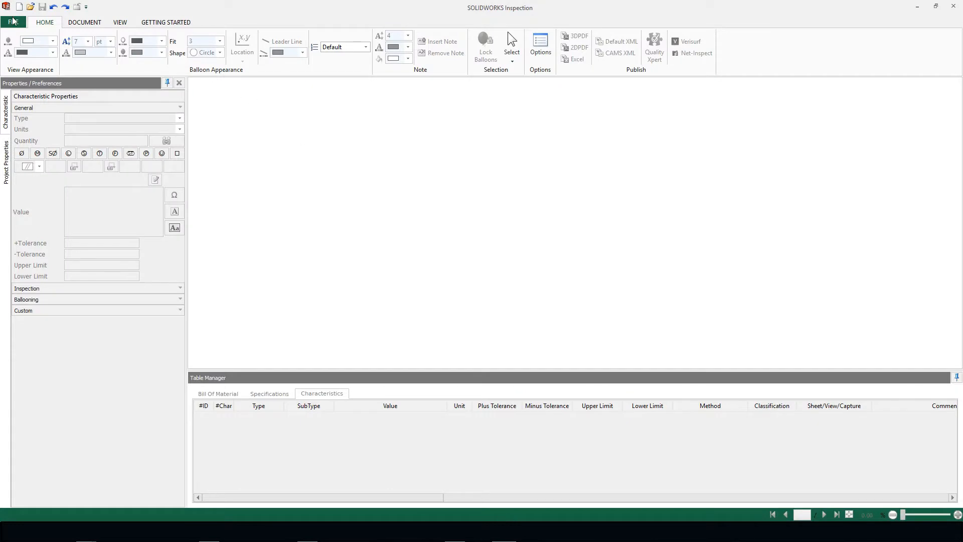
- Start a new inspection project from the 2018Default.ixpdot template
left_click(14, 22)
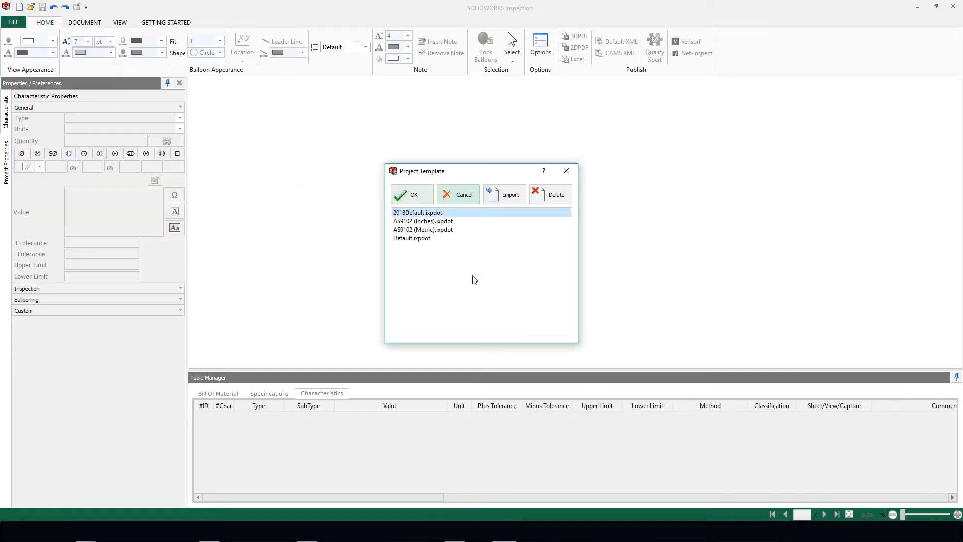
left_click(411, 194)
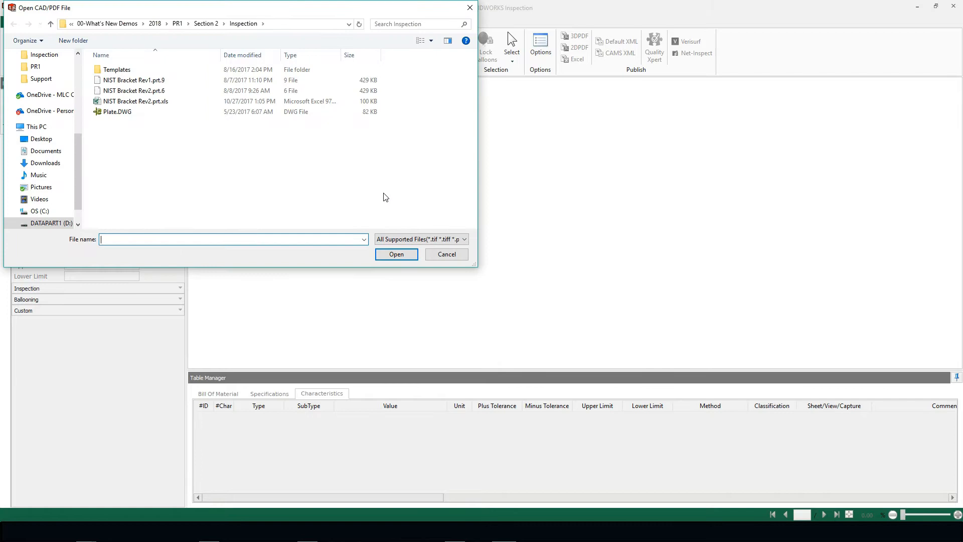
- Filter to 3D Files and load the NIST Bracket Rev1.prt.9 part
left_click(463, 239)
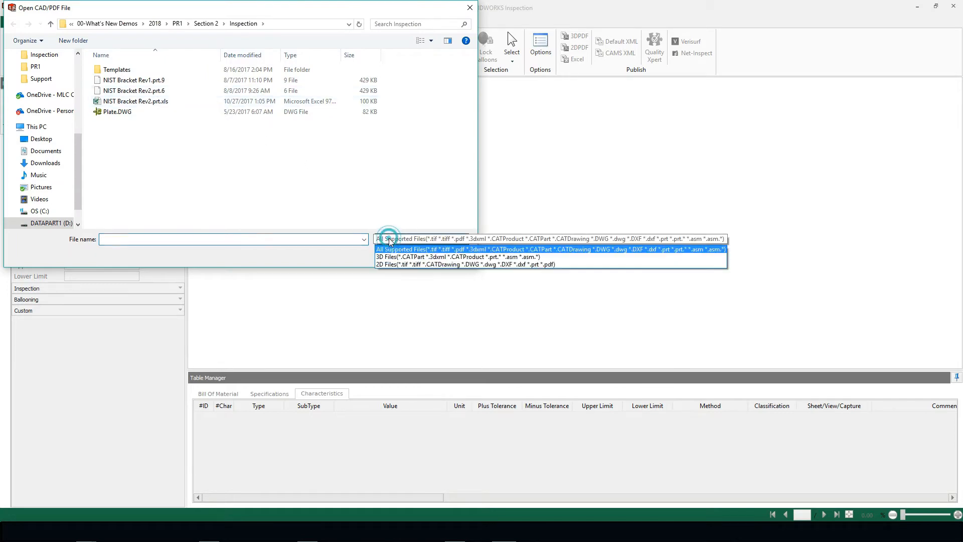
mouse_move(448, 257)
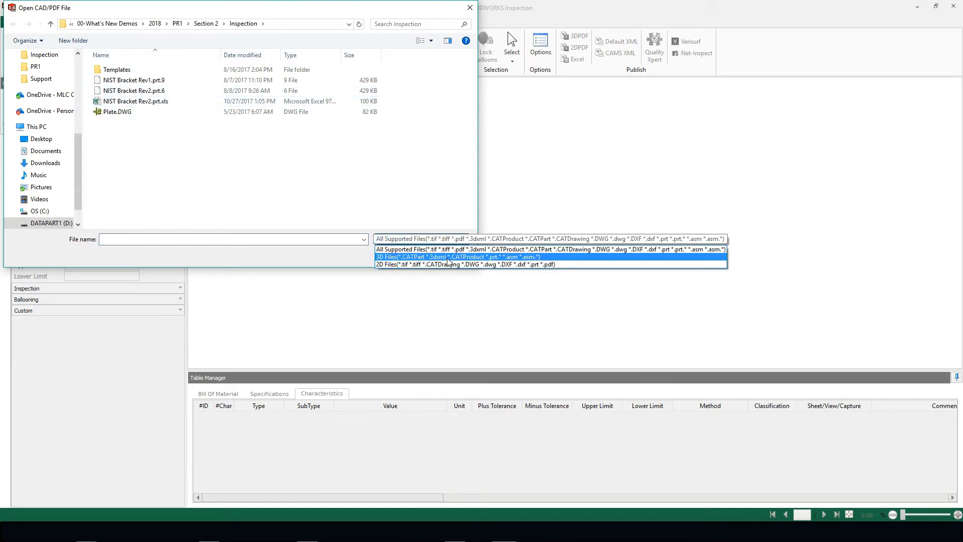
left_click(447, 256)
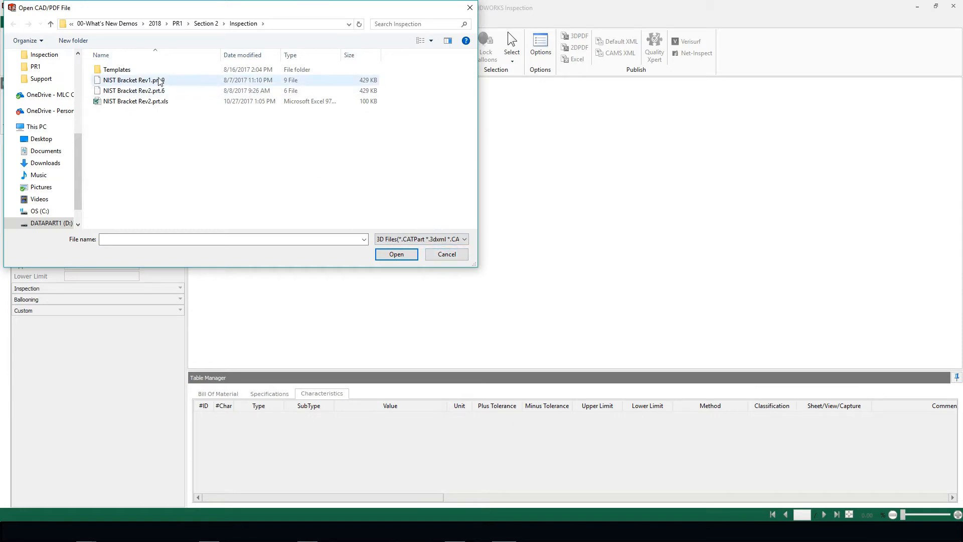
left_click(134, 80)
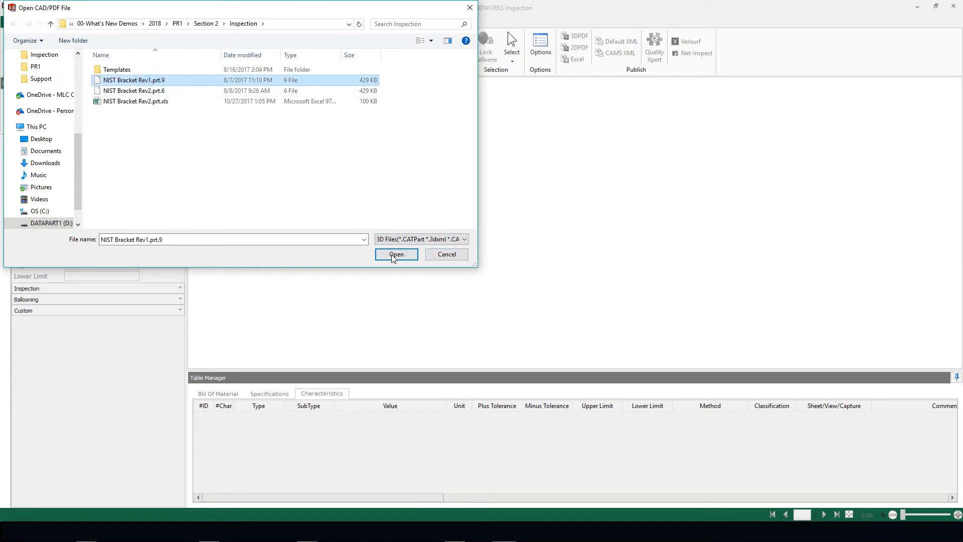
left_click(396, 254)
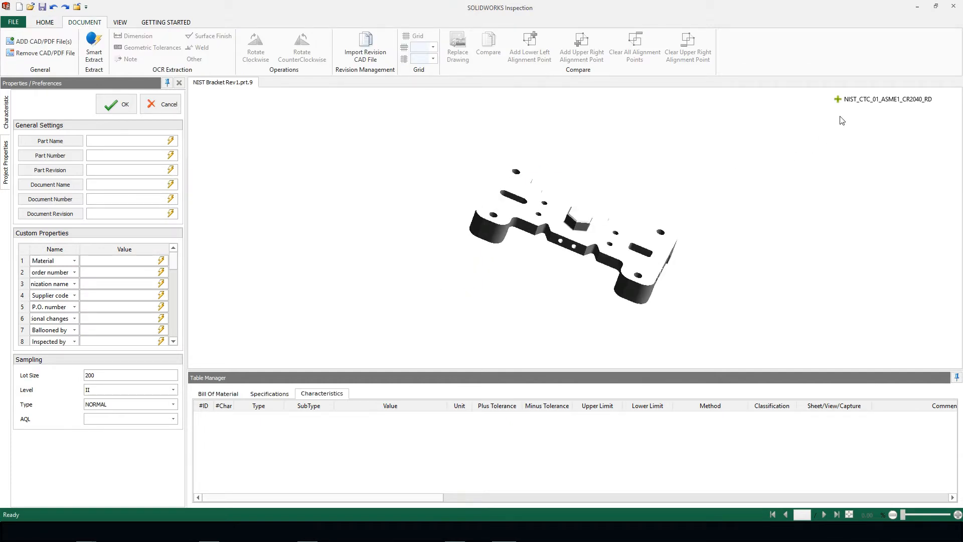
- Expand the Captures node and activate the DEFAULT capture with its annotations
left_click(838, 100)
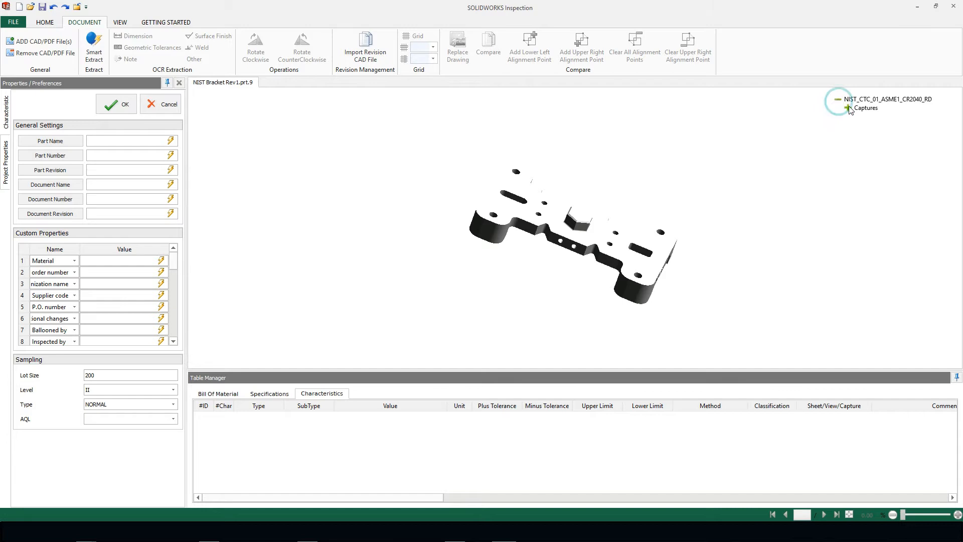
left_click(849, 107)
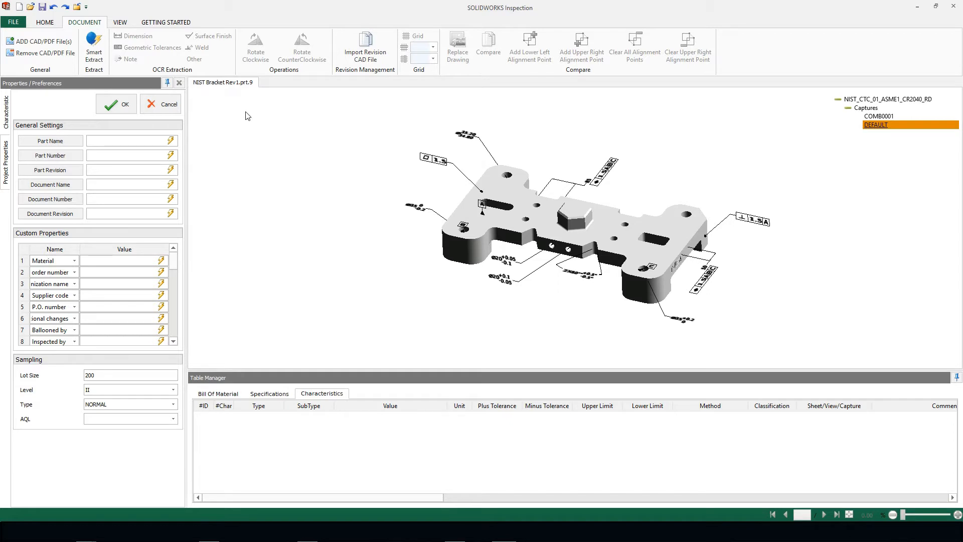
mouse_move(256, 120)
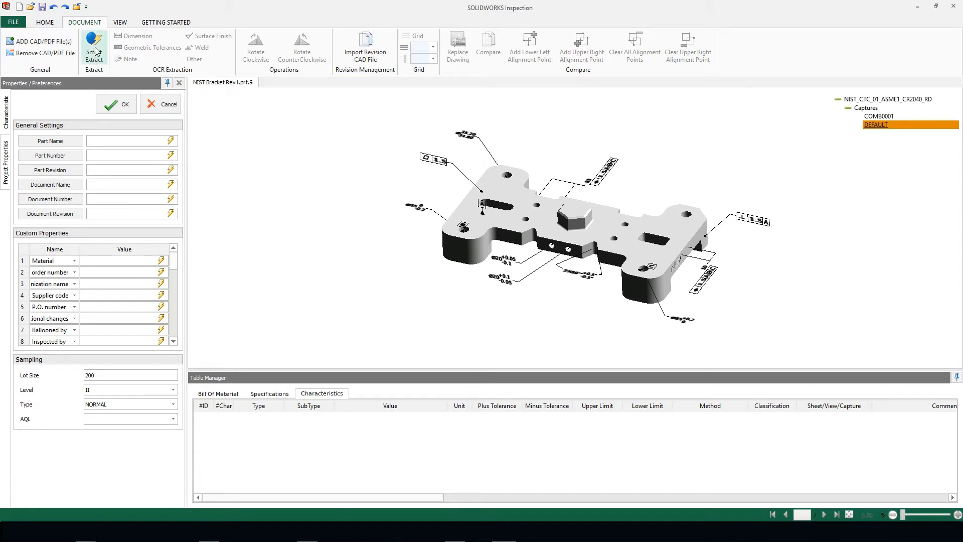
mouse_move(95, 48)
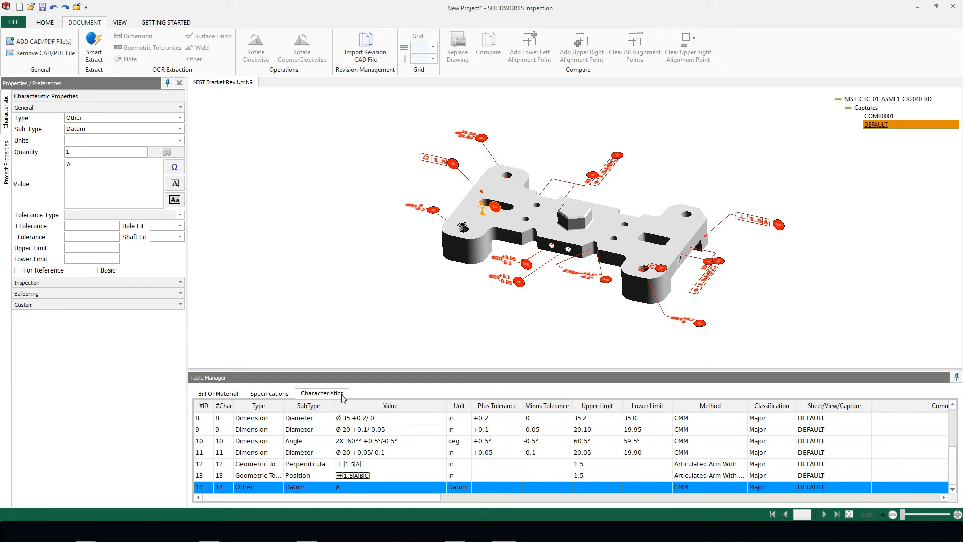
mouse_move(924, 466)
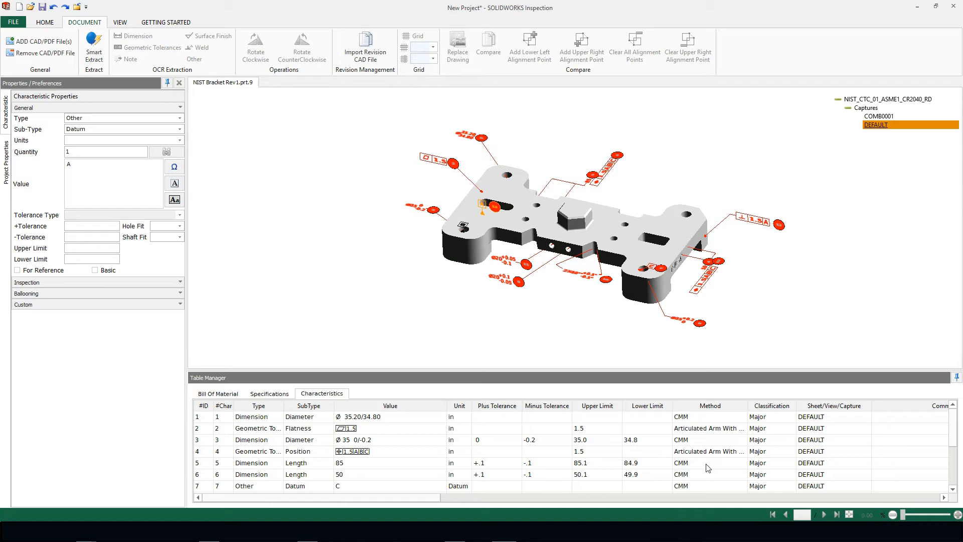
mouse_move(706, 428)
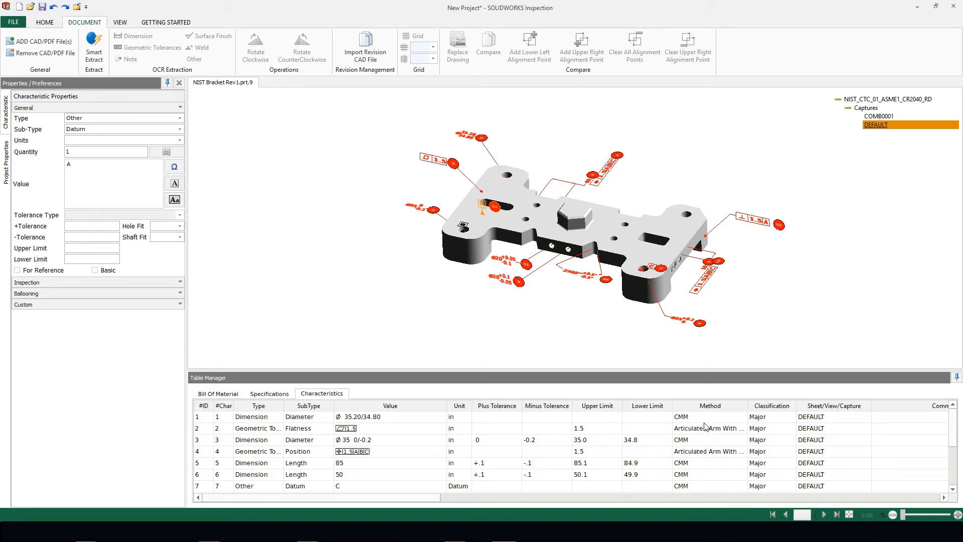
mouse_move(705, 475)
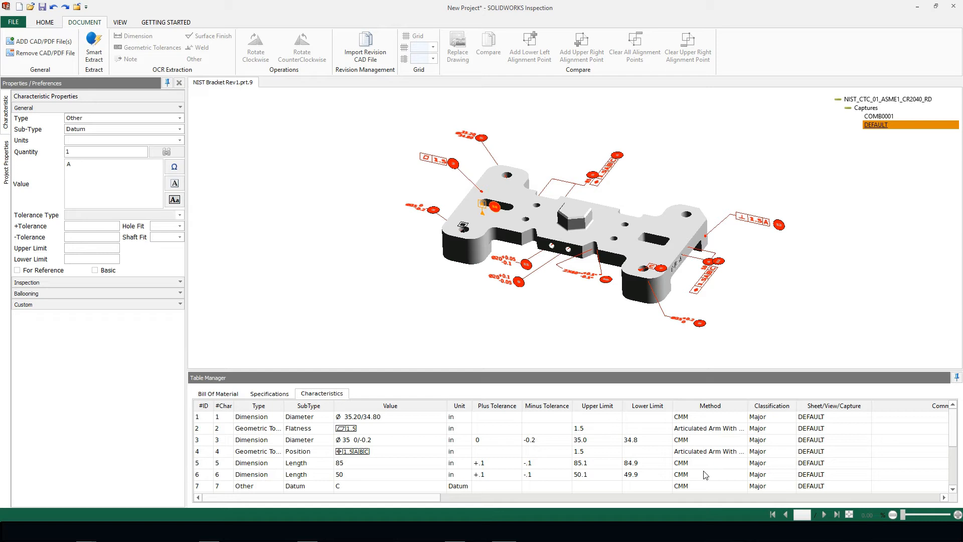
mouse_move(440, 302)
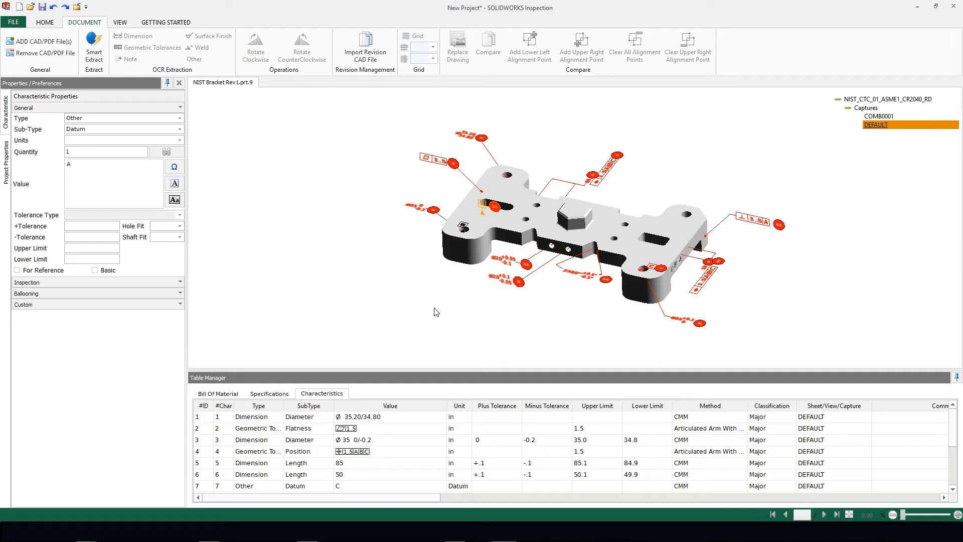
mouse_move(366, 49)
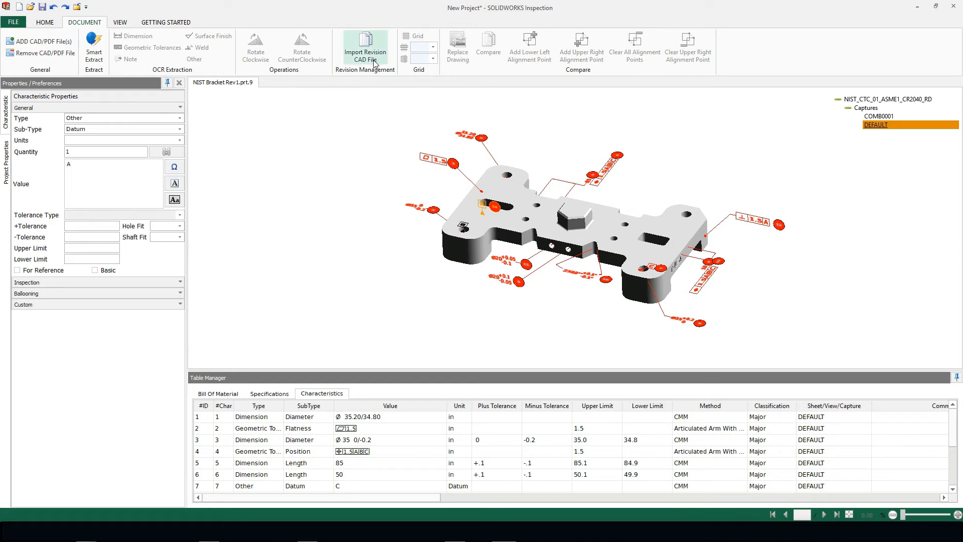
- Begin Import Revision CAD File and save the project when prompted
left_click(364, 49)
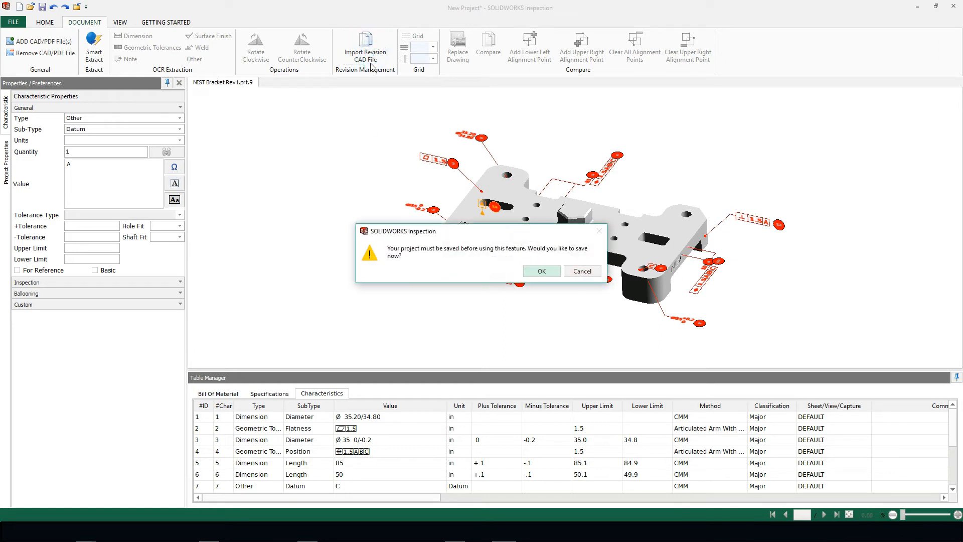
left_click(541, 271)
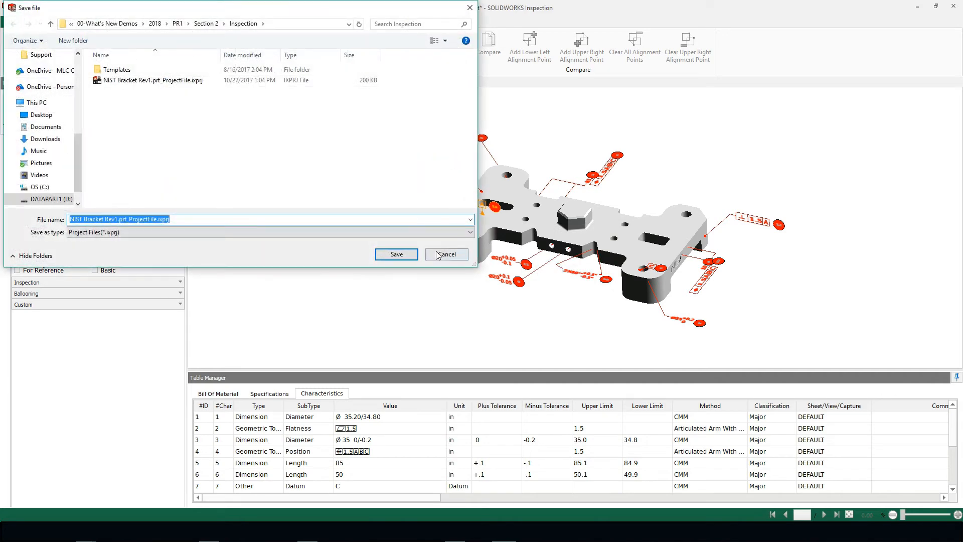
left_click(396, 254)
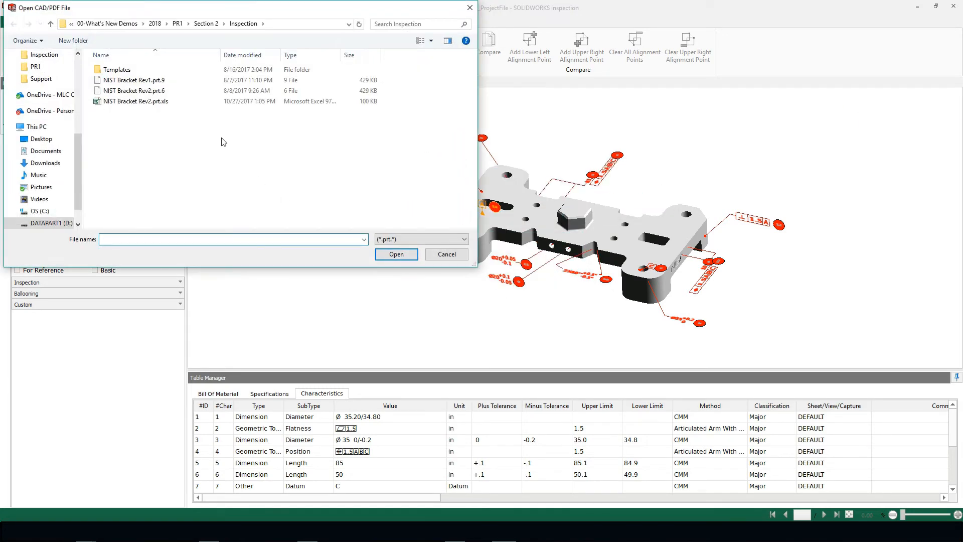
- Select NIST Bracket Rev2.prt.6 as the revised CAD file
left_click(134, 90)
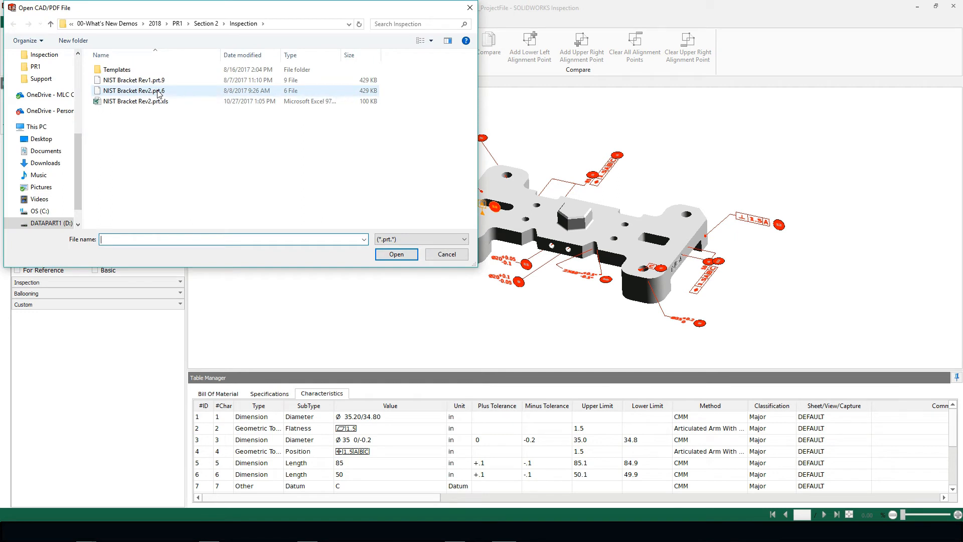
left_click(136, 91)
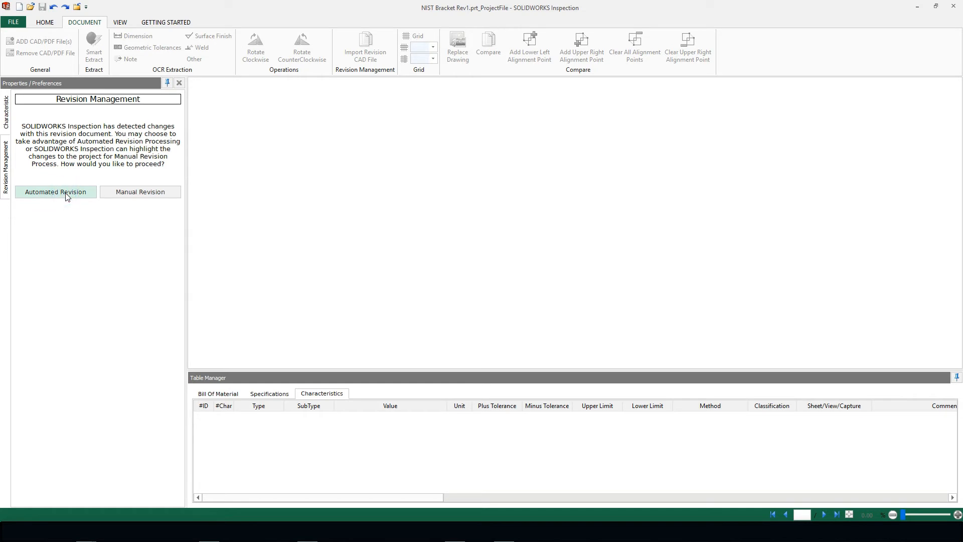
- Run Automated Revision with defaults: retire characteristic 9, update values, add parallelism characteristic 15
left_click(55, 191)
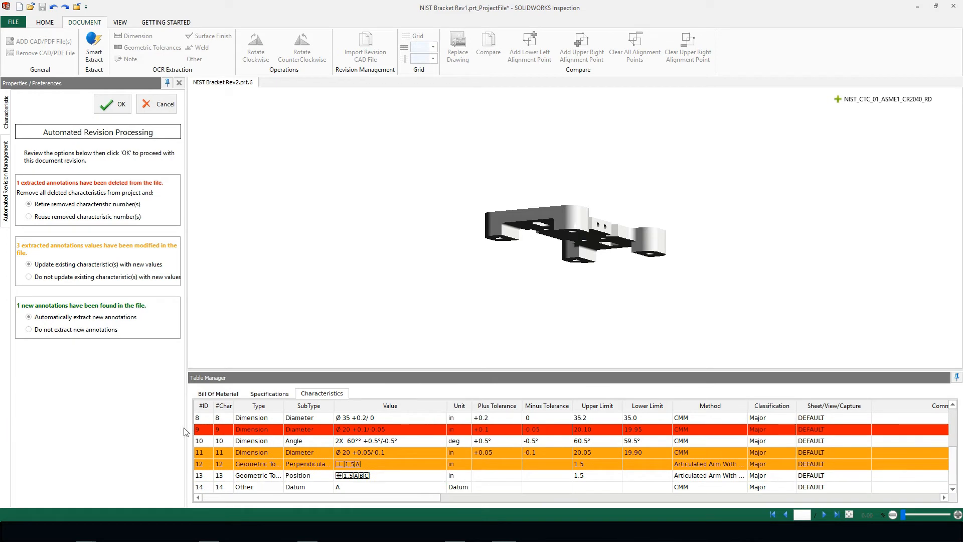
mouse_move(212, 435)
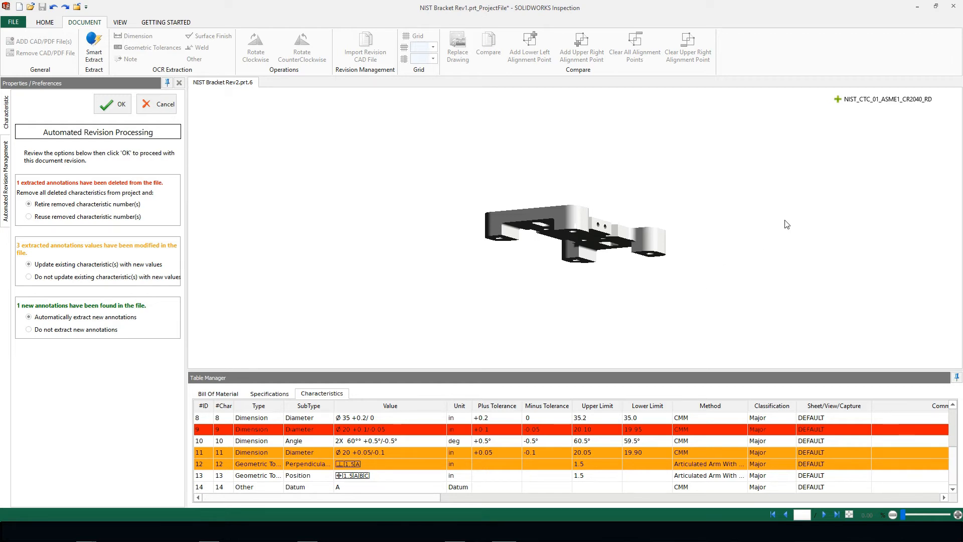
left_click(837, 99)
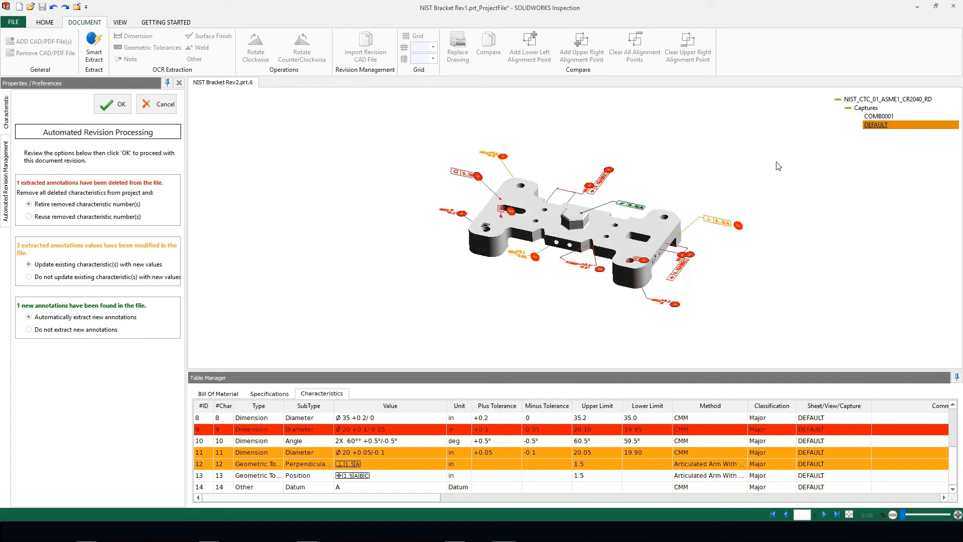
mouse_move(617, 198)
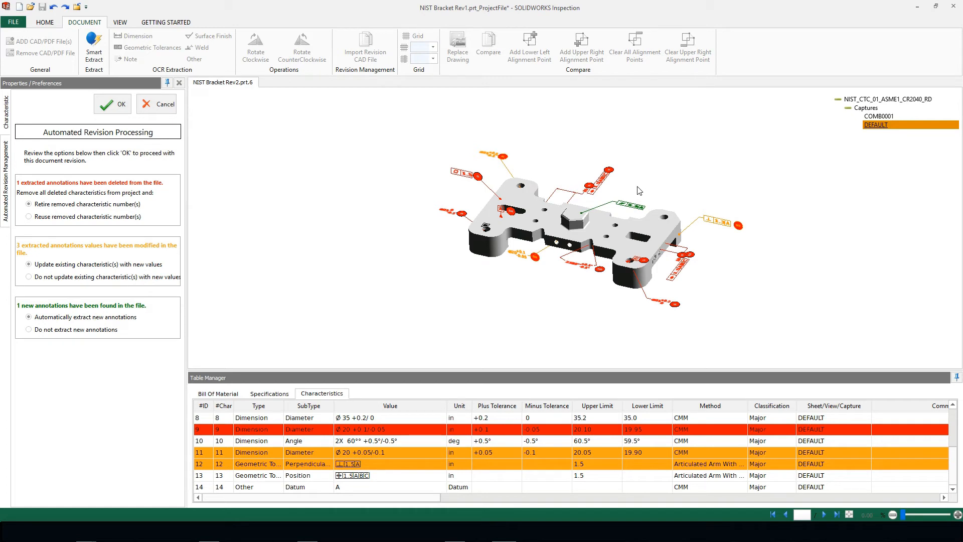
mouse_move(642, 190)
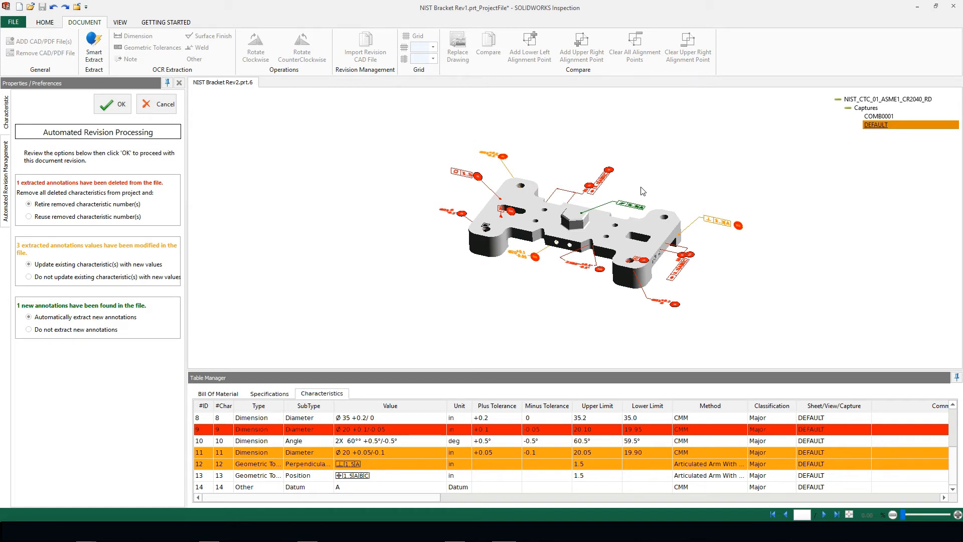
mouse_move(648, 192)
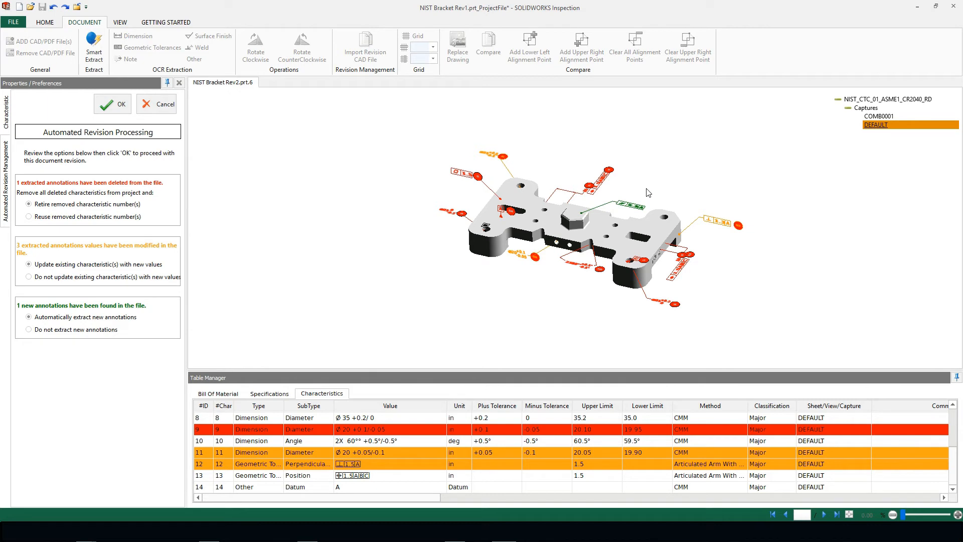
mouse_move(211, 269)
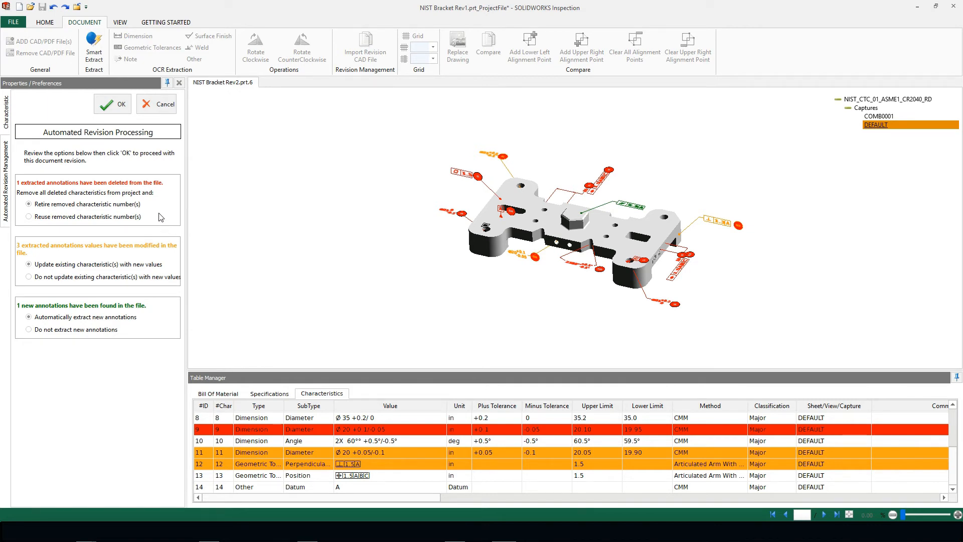
left_click(111, 104)
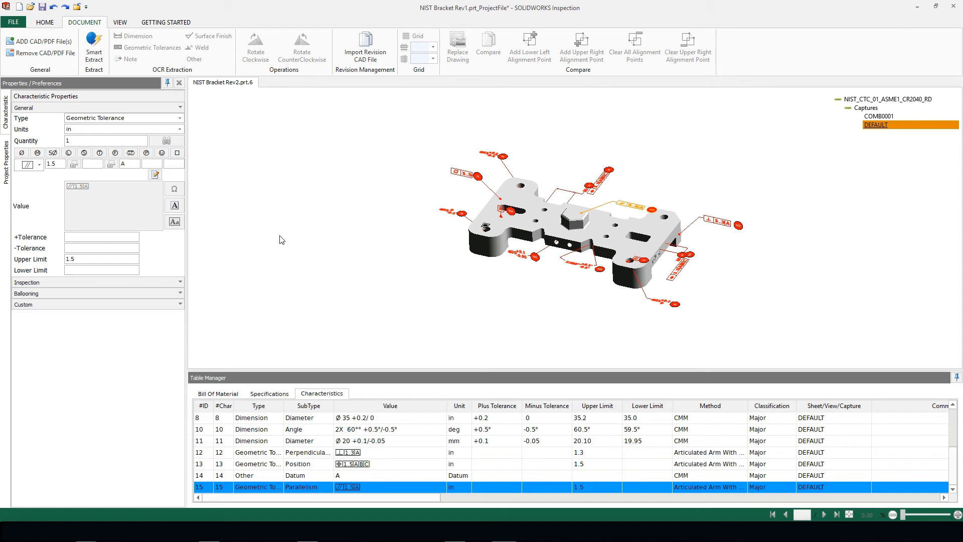
mouse_move(291, 238)
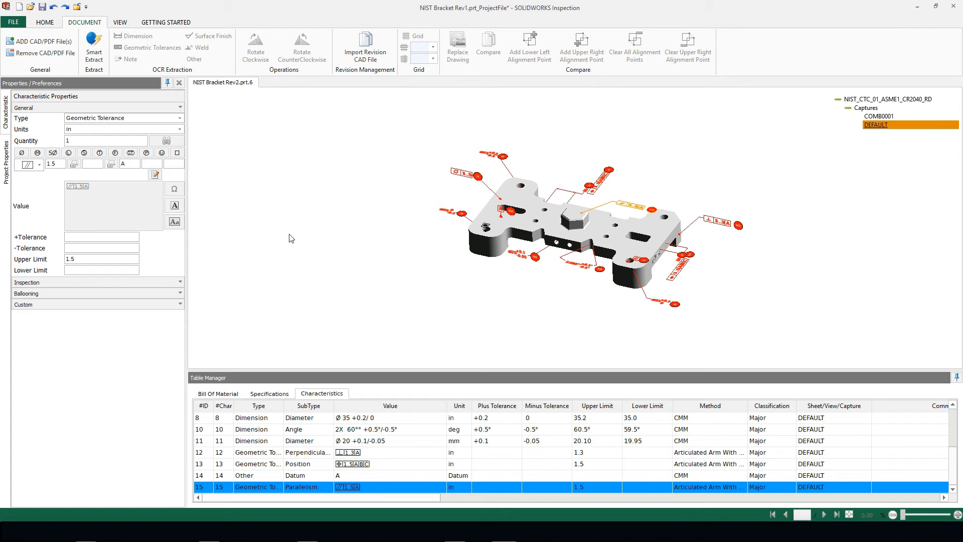
mouse_move(313, 240)
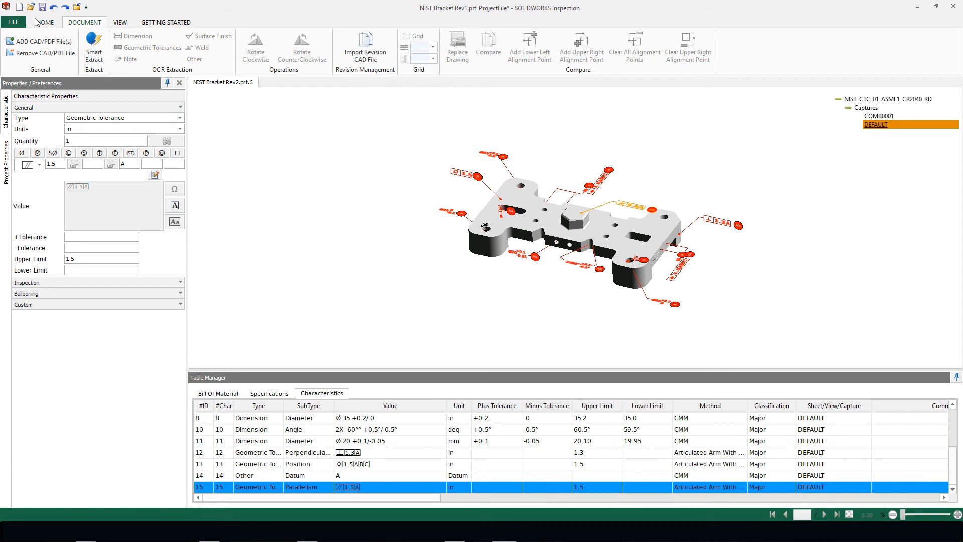
- Switch to the Home ribbon for balloon styling and publishing options
left_click(44, 21)
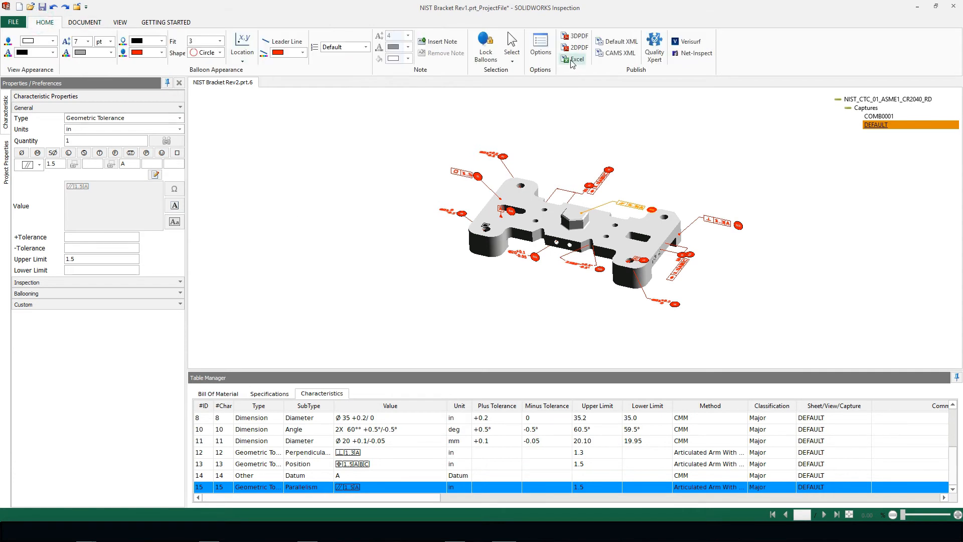
- Start Publish to Excel and include the DEFAULT capture snapshot
left_click(575, 58)
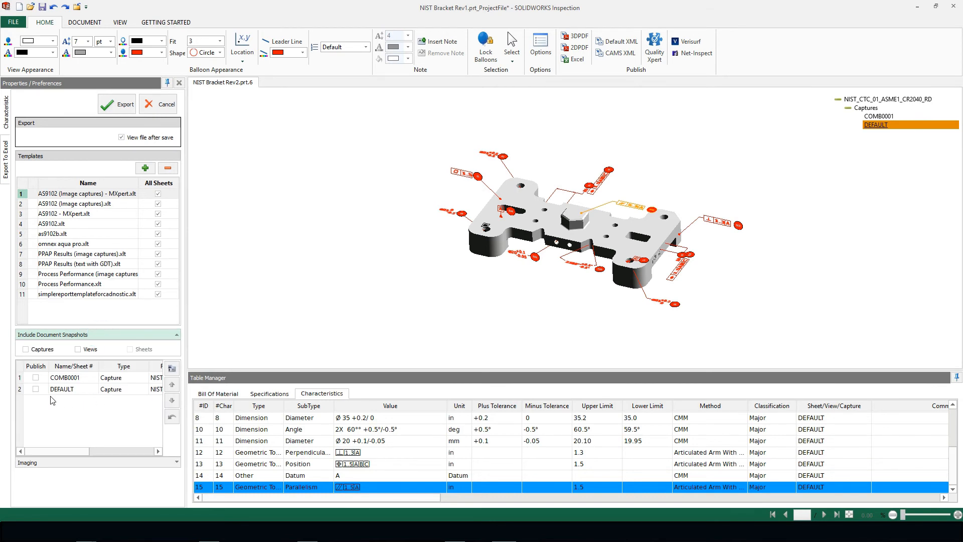
left_click(35, 388)
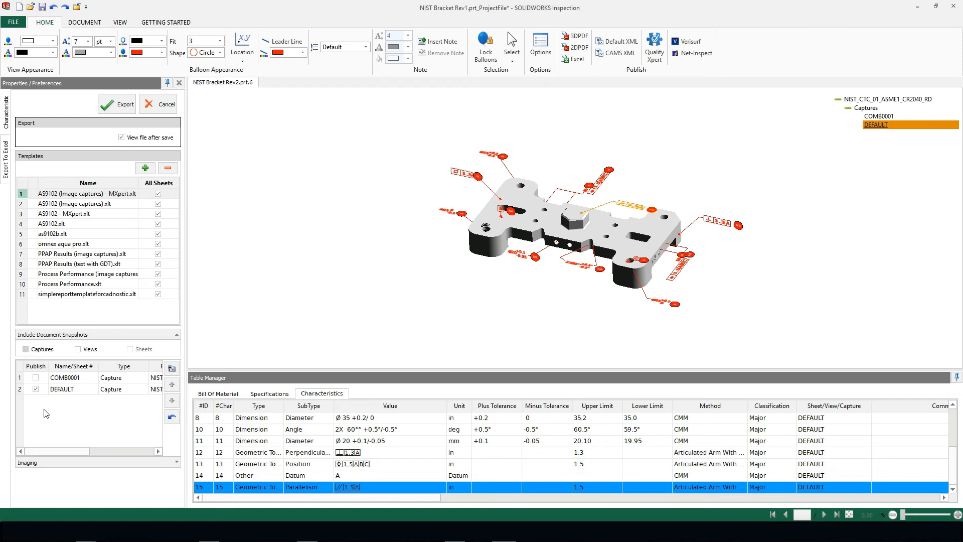
mouse_move(434, 324)
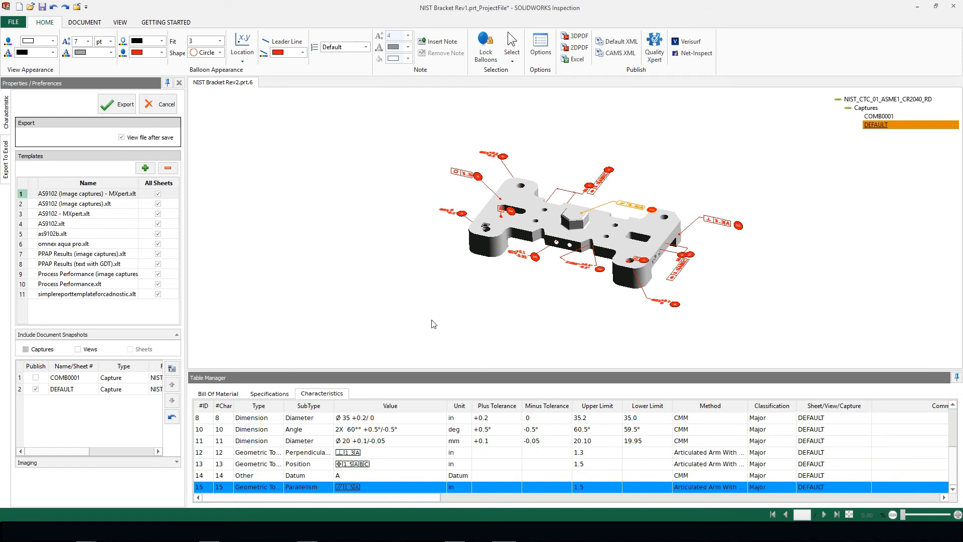
mouse_move(56, 402)
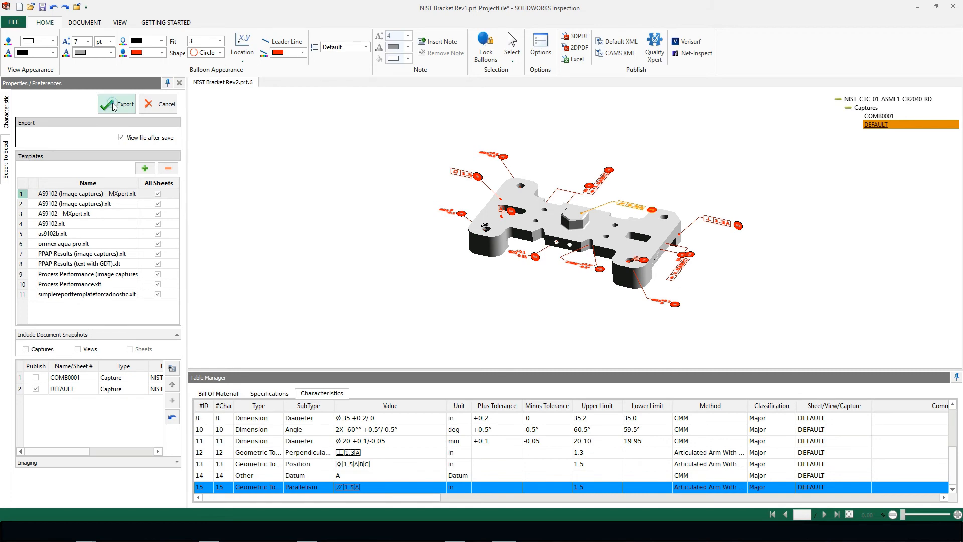
- Export the report, overwriting the existing NIST Bracket Rev2.prt.xls
left_click(116, 103)
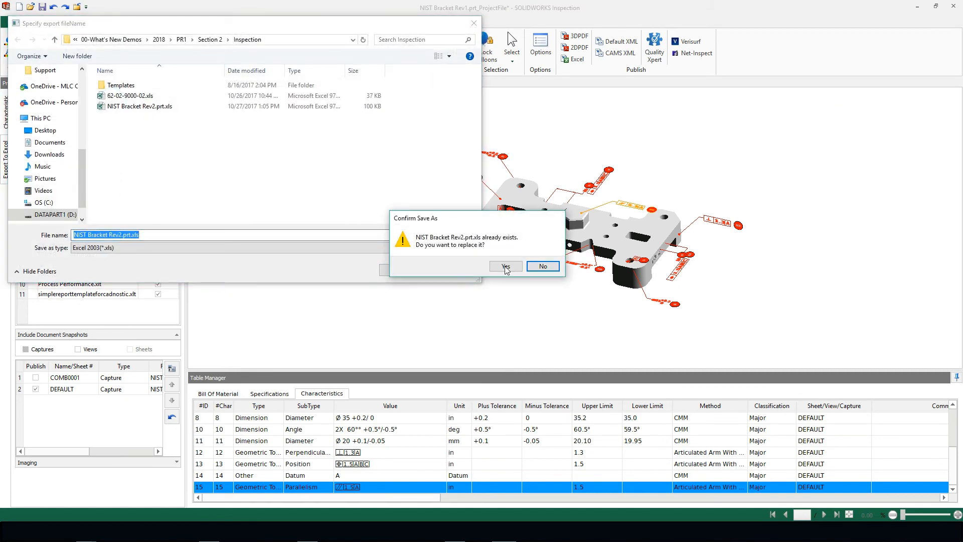
left_click(505, 266)
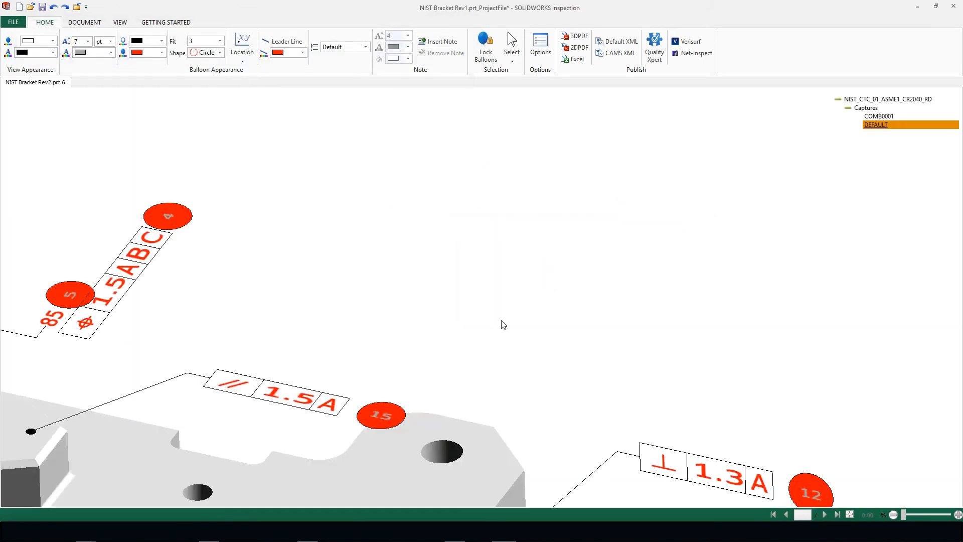
left_click(578, 53)
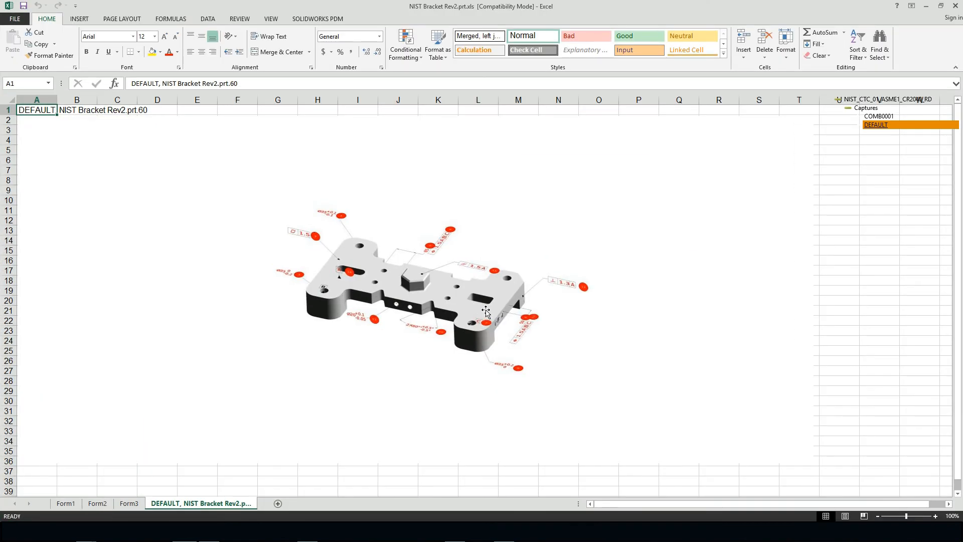
- View the bracket snapshot, then move to the Form3 characteristic accountability sheet
left_click(431, 289)
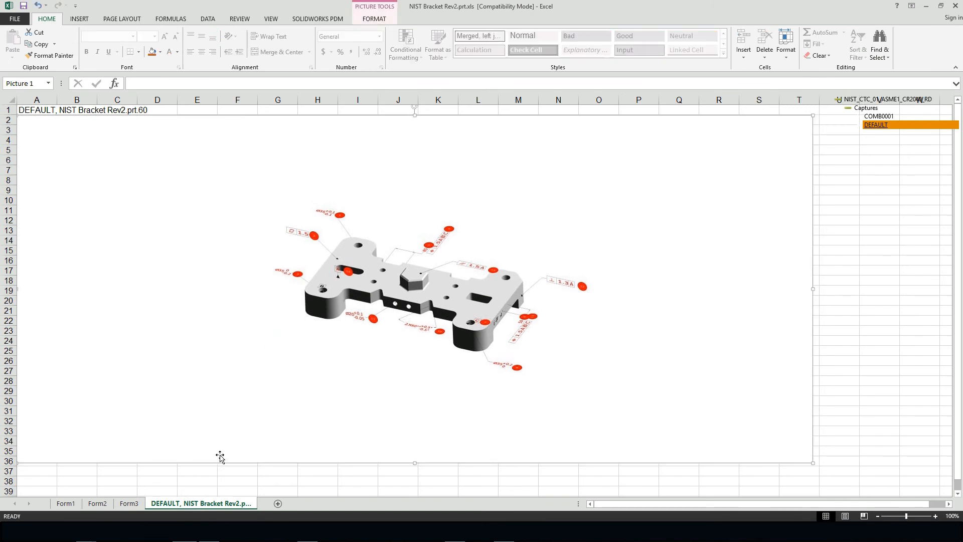
left_click(129, 503)
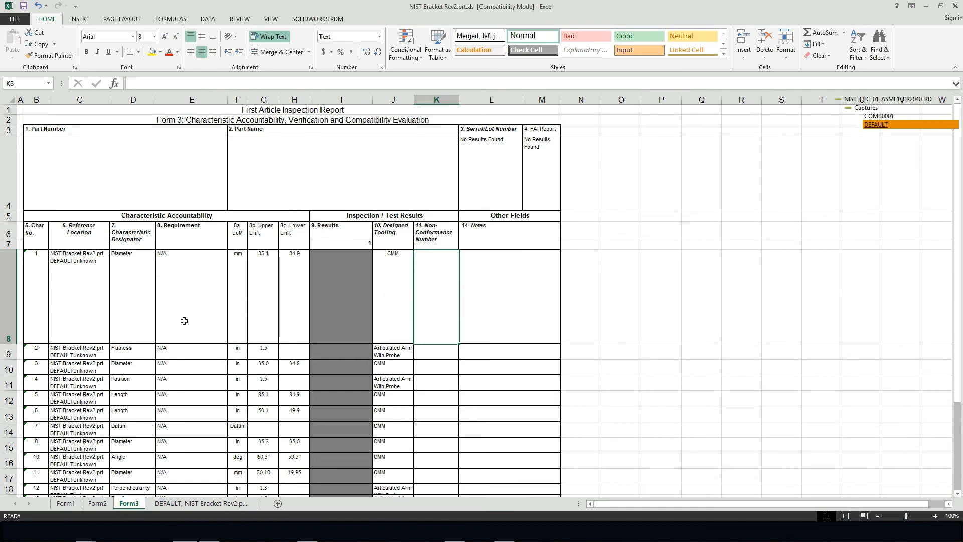
scroll("down", 3)
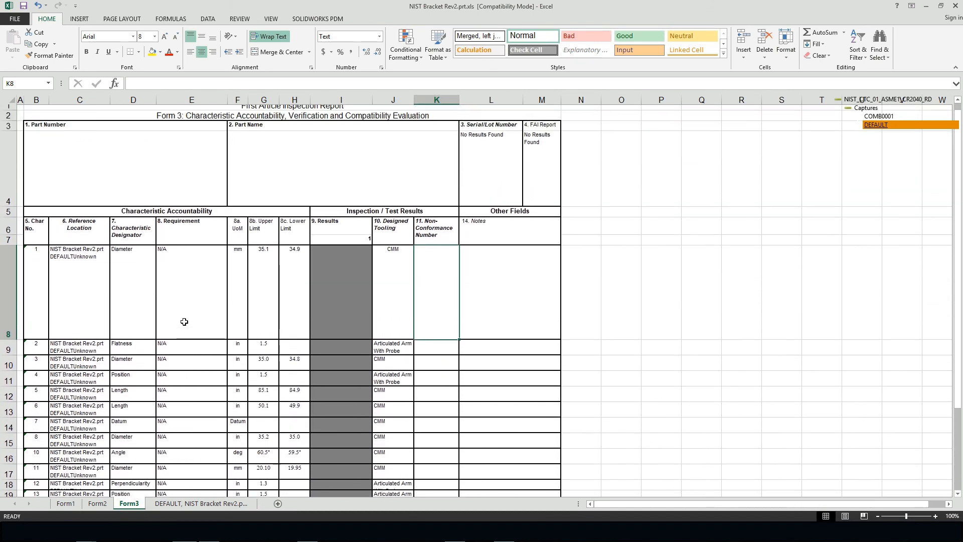